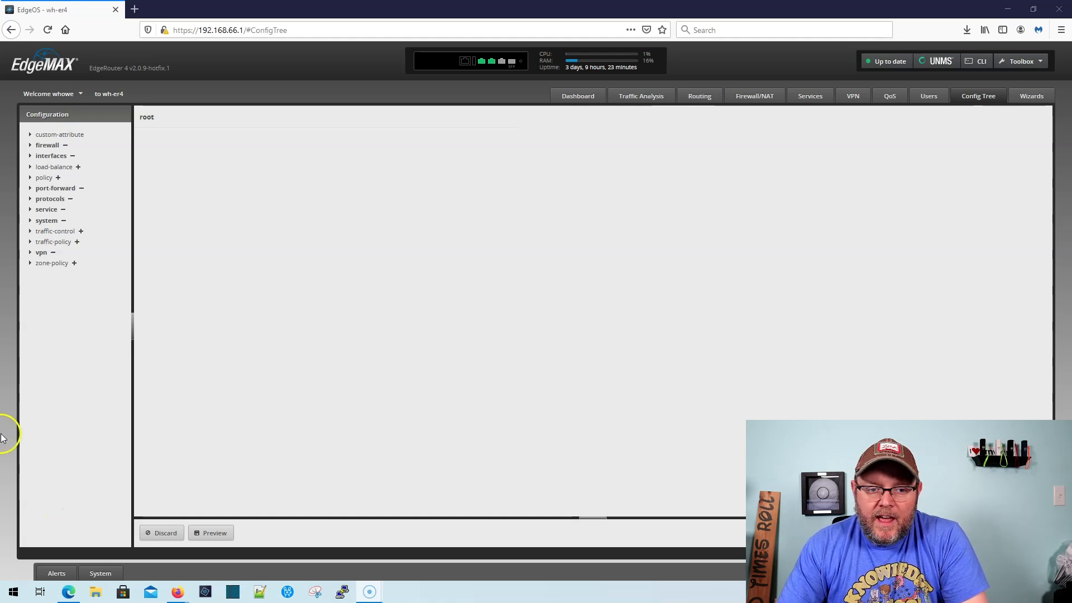
Browse the custom-attribute, firewall, load-balance and service nodes in the Config Tree
left_click(28, 135)
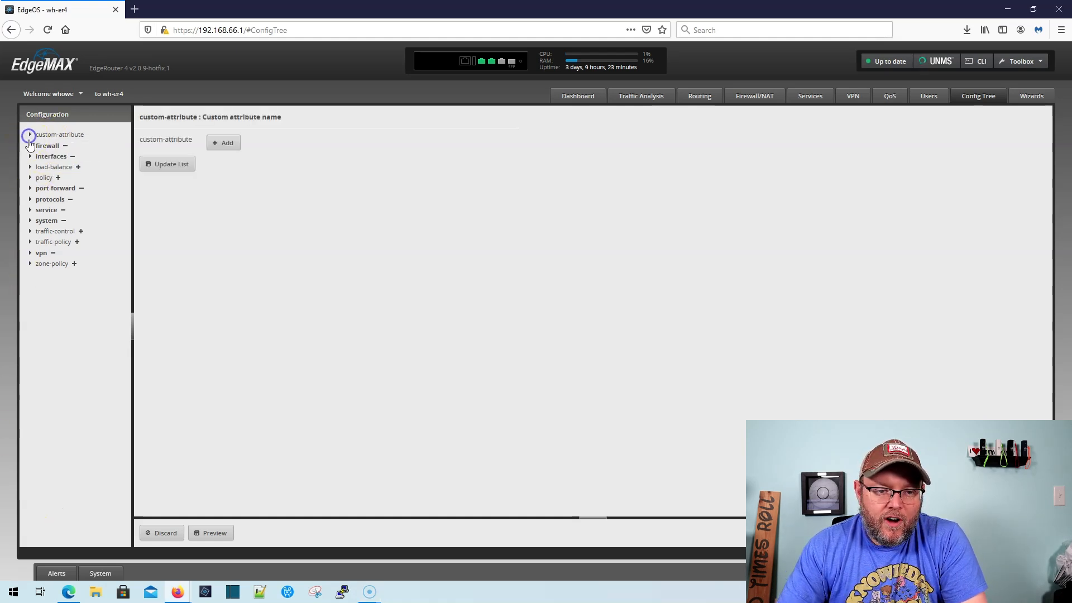
left_click(30, 146)
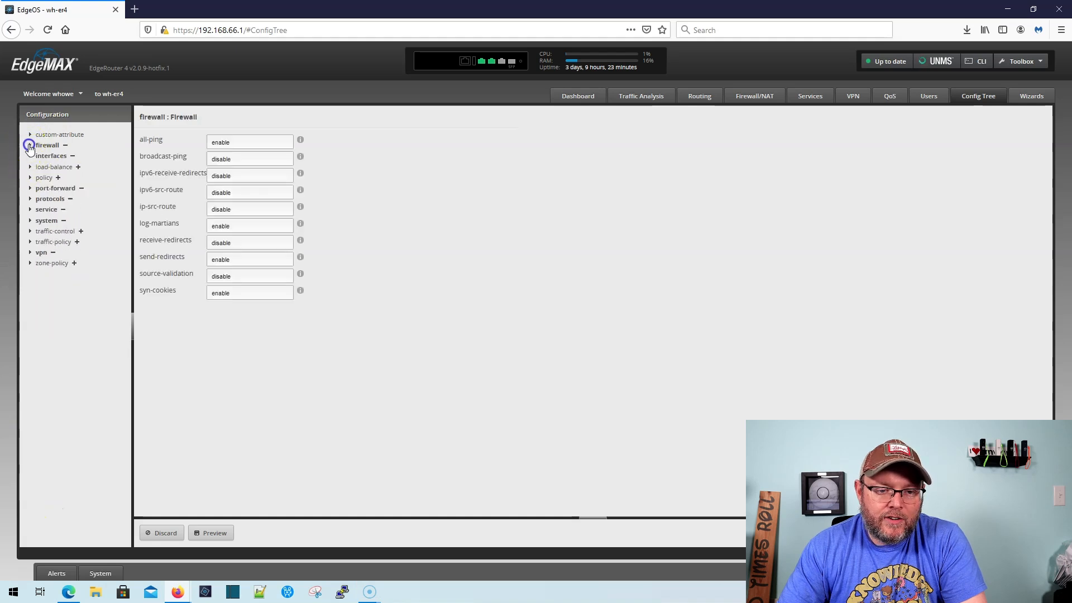
left_click(29, 168)
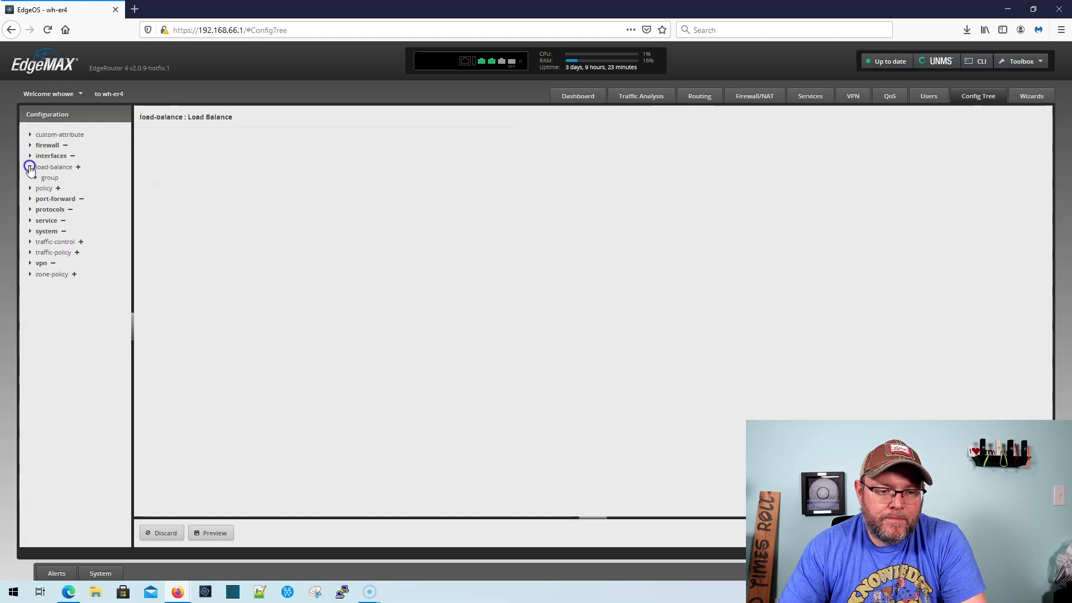
left_click(31, 210)
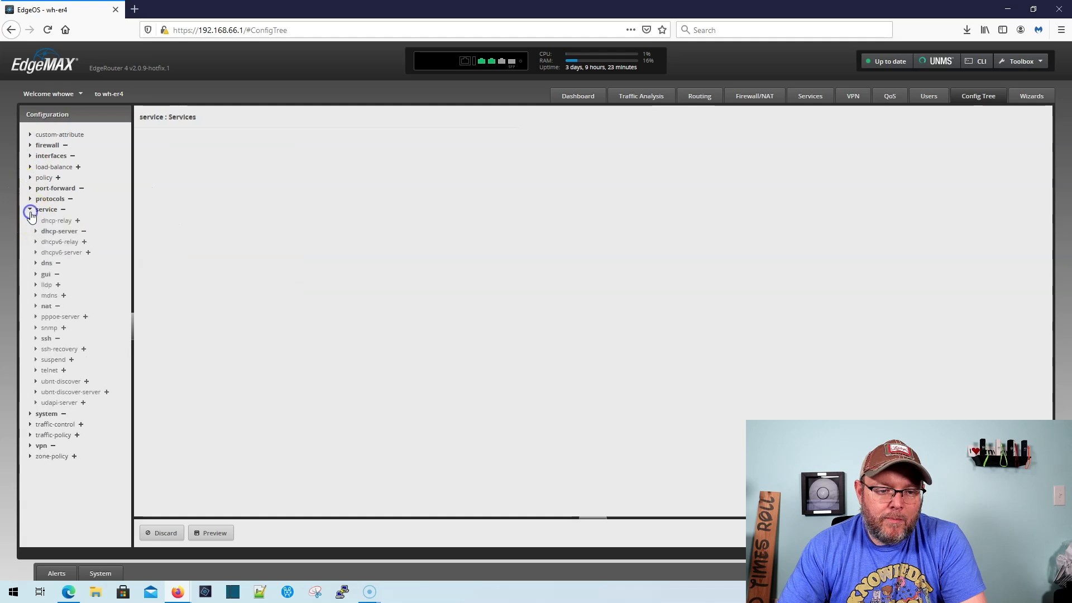
left_click(29, 210)
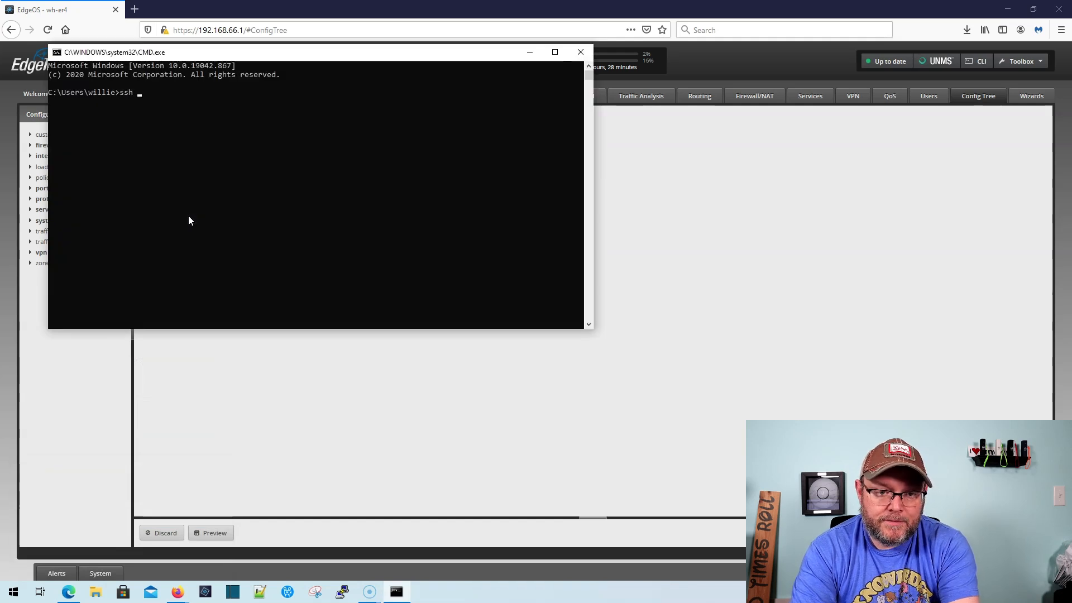
type("whowe@192.168.")
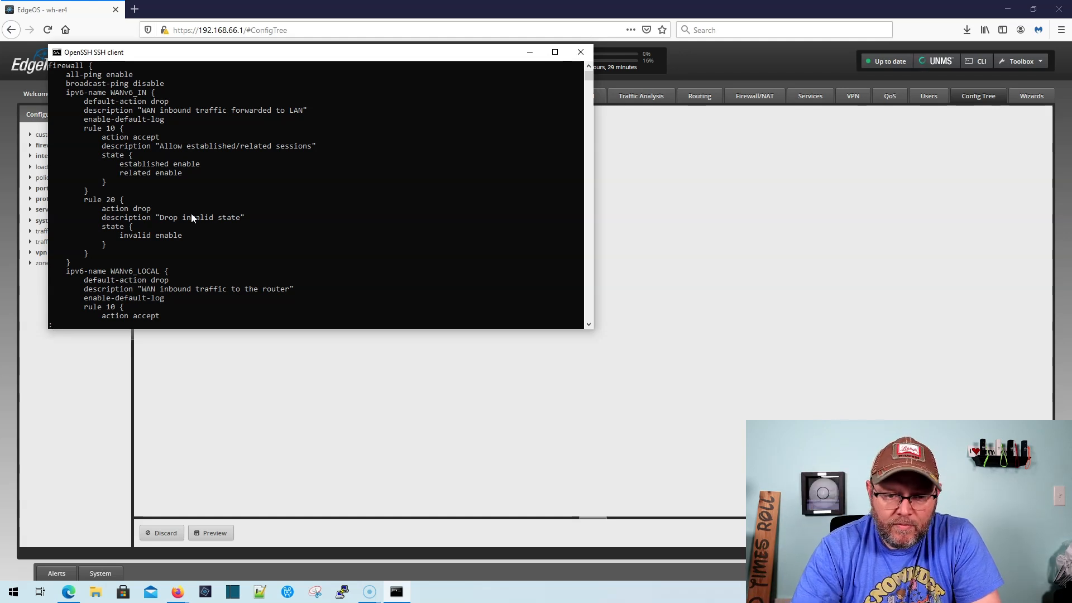
scroll("down", 3)
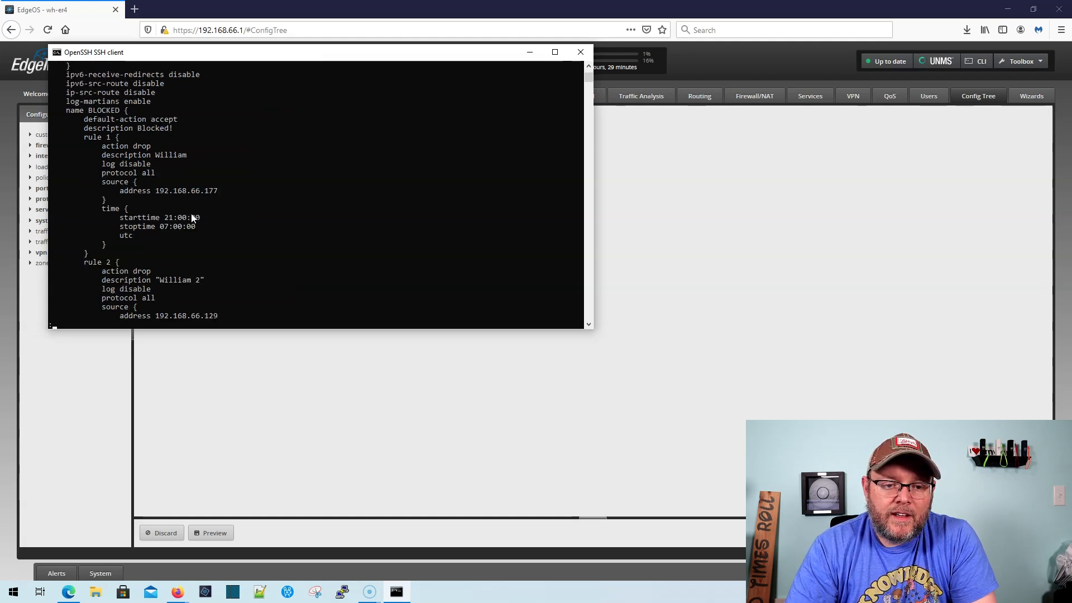
scroll("down", 3)
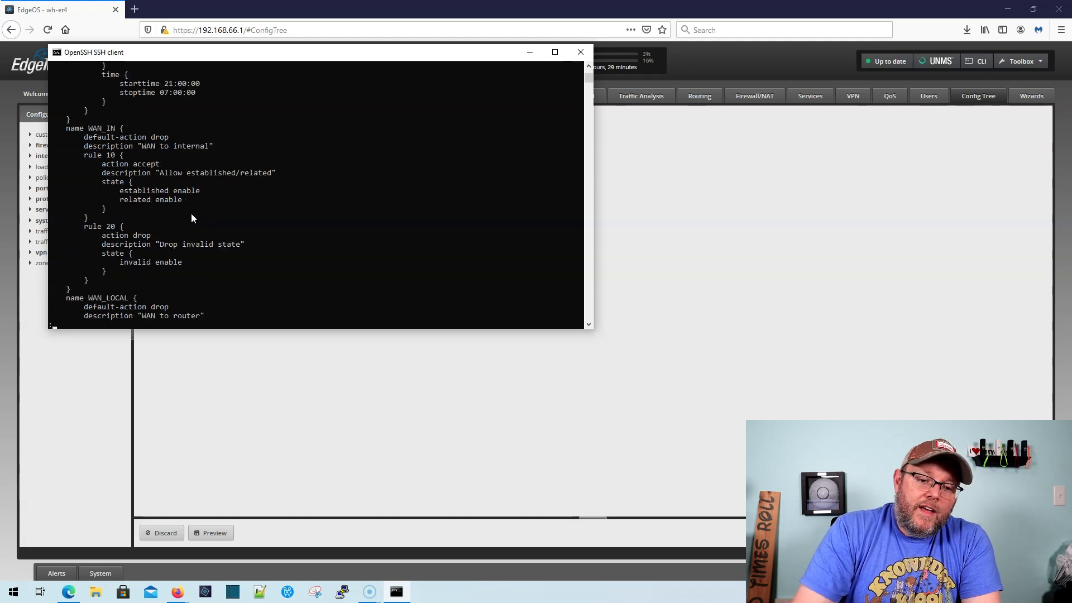
scroll("down", 3)
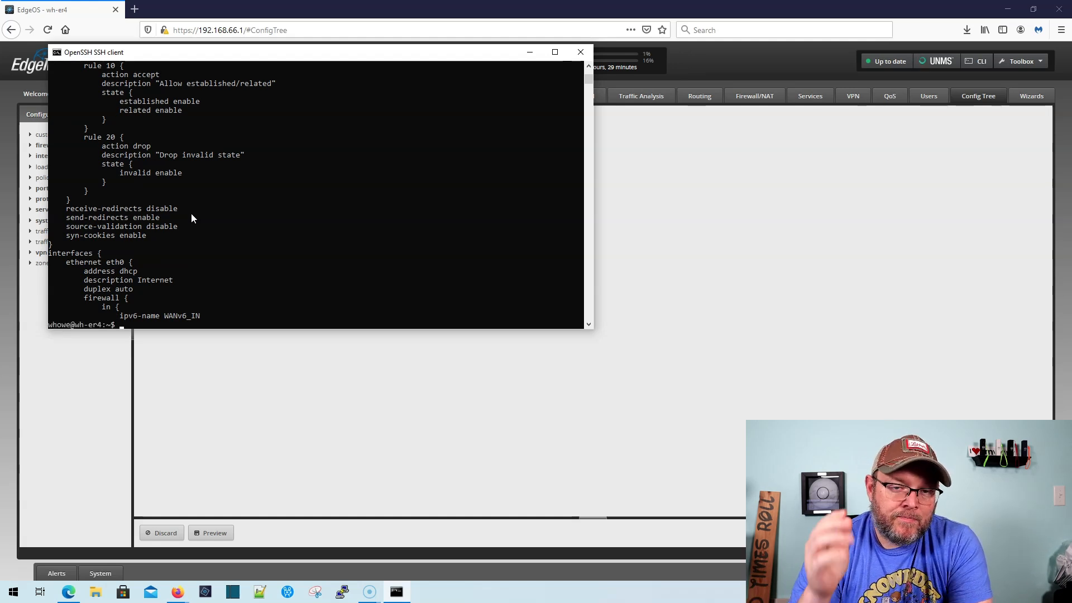
Run 'show configuration commands' and scroll through the flat set-command output
type("show")
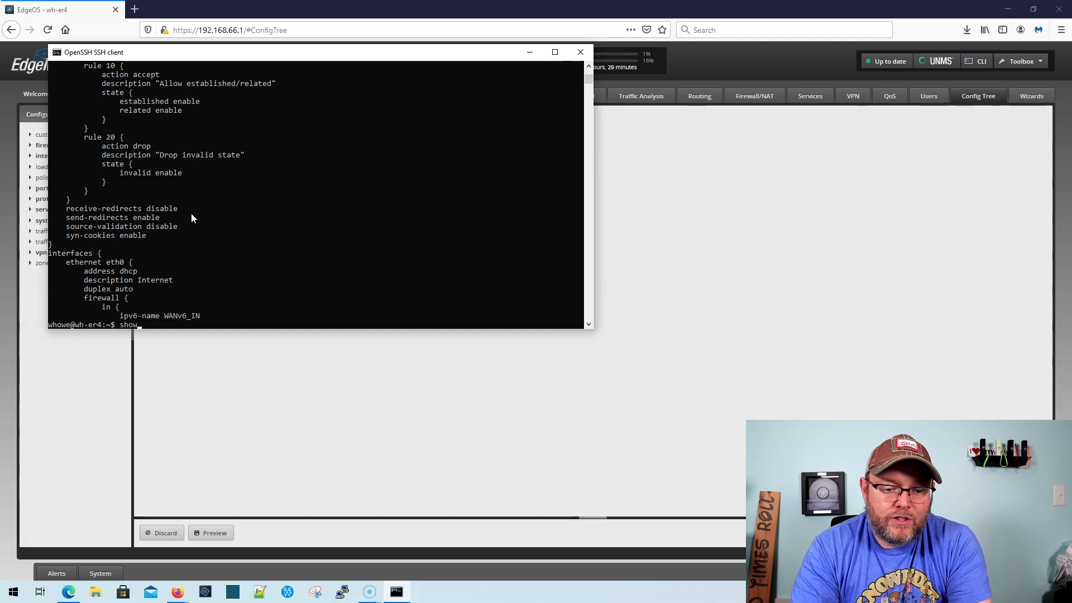
type("show configuration")
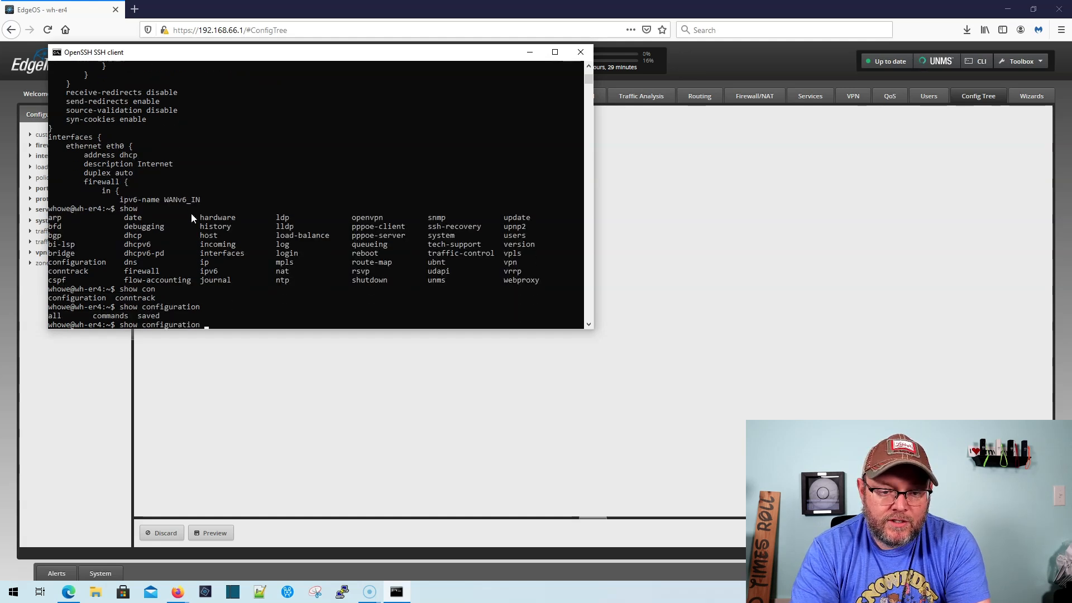
type("commands")
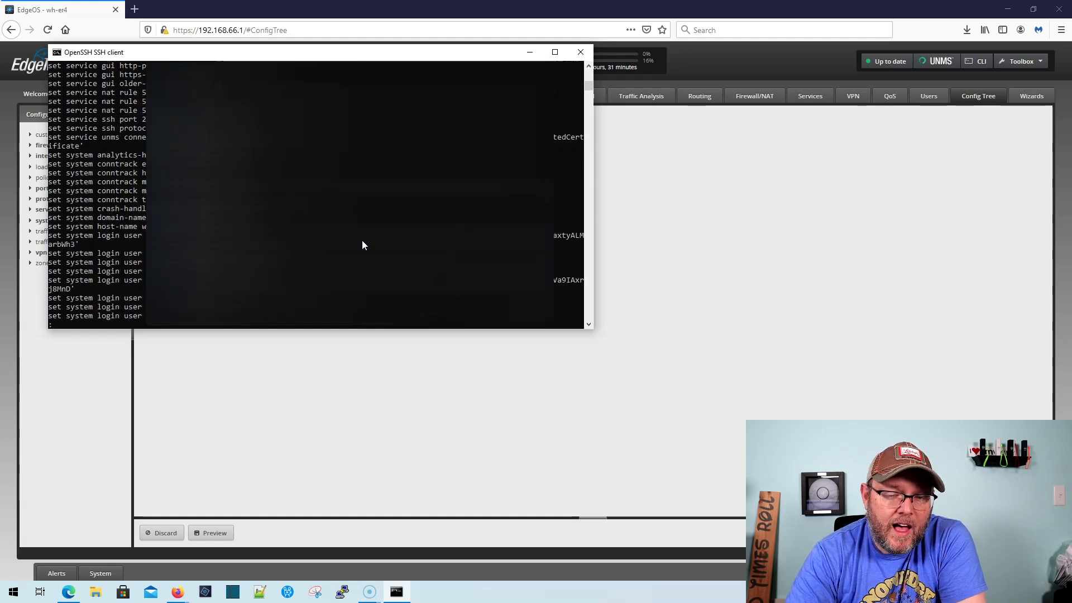
scroll("down", 3)
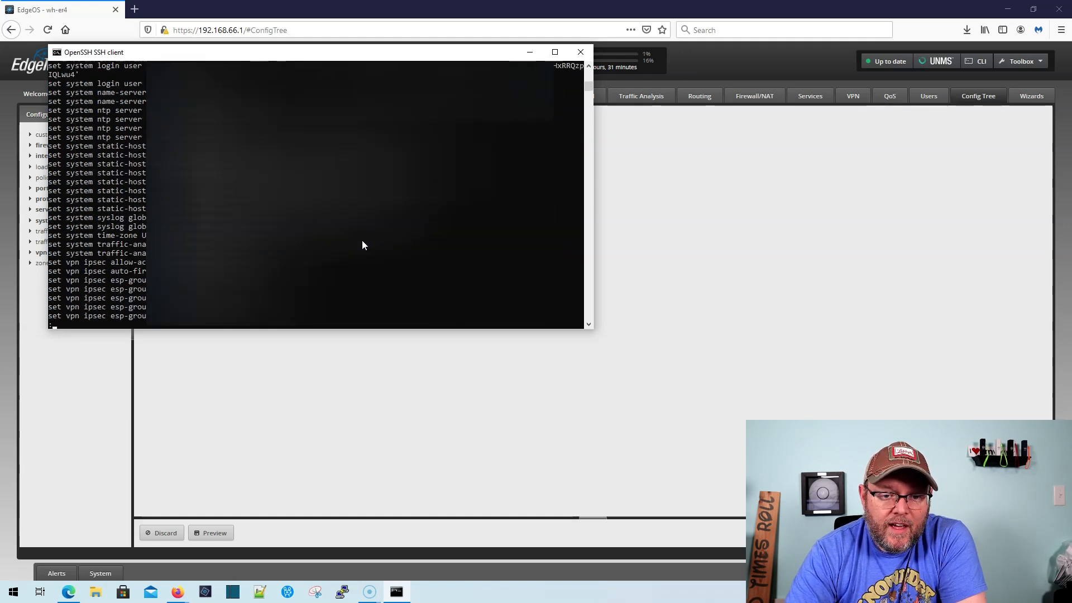